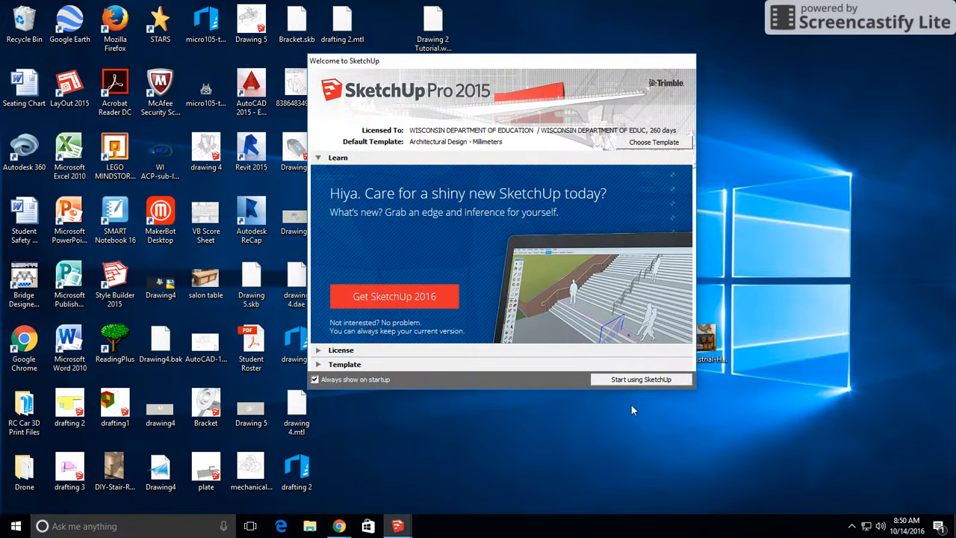
pyautogui.moveTo(346, 366)
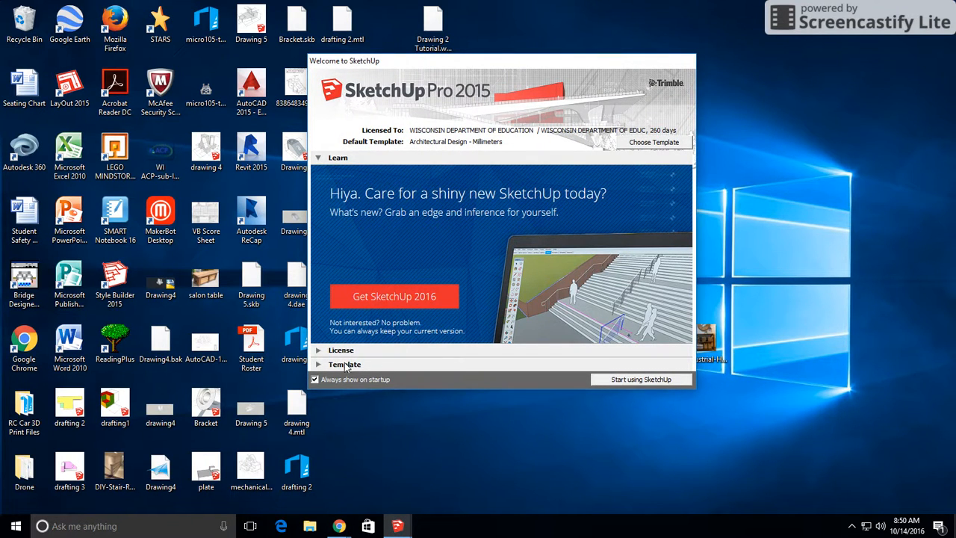
# Start a new model from the Architectural Design – Feet and Inches template.
pyautogui.click(344, 365)
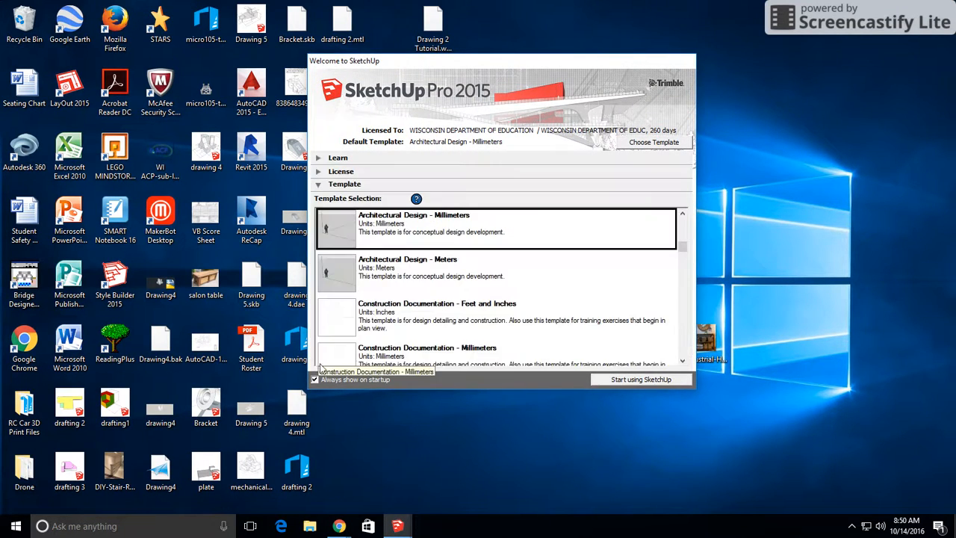
pyautogui.moveTo(436, 307)
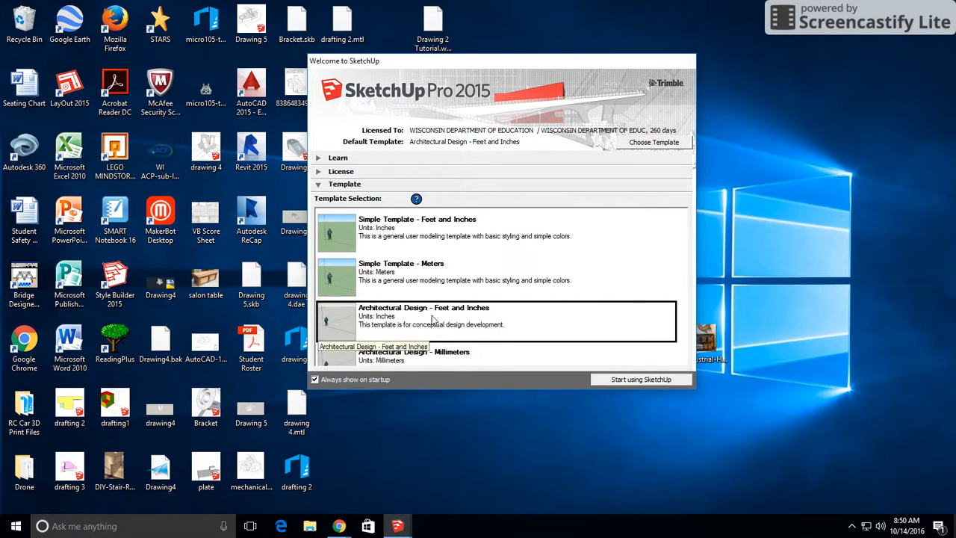
pyautogui.click(640, 380)
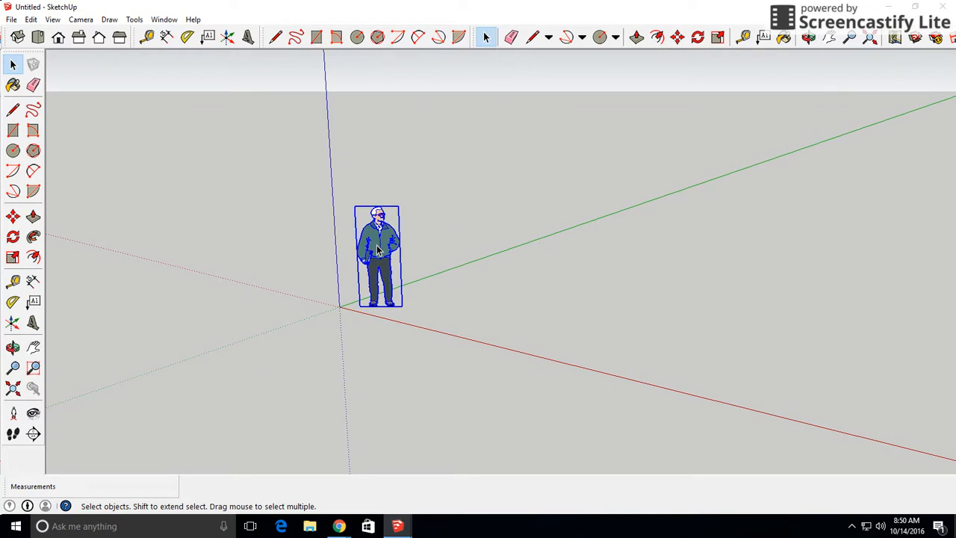
# Delete the scale figure and draw a 2,3 rectangle on the ground from the origin.
pyautogui.press('Delete')
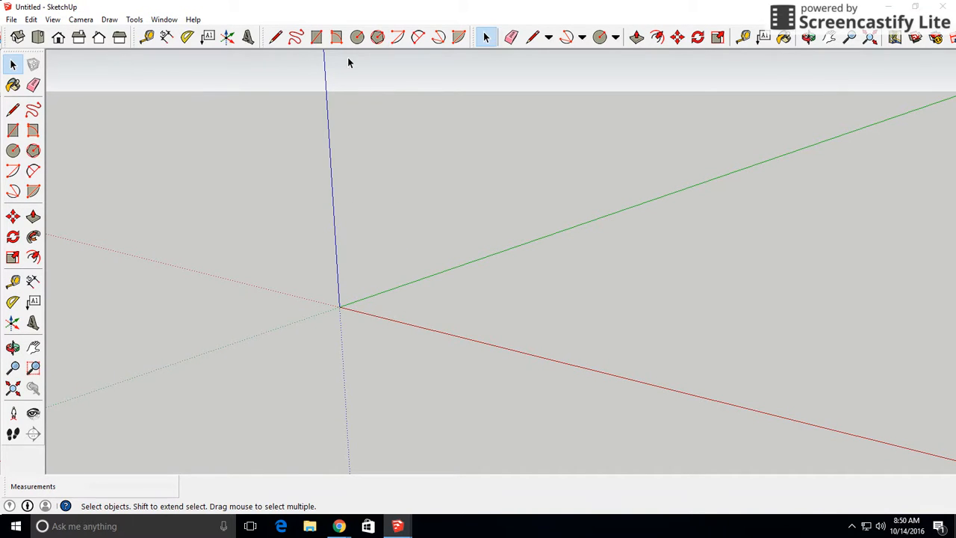
pyautogui.click(315, 36)
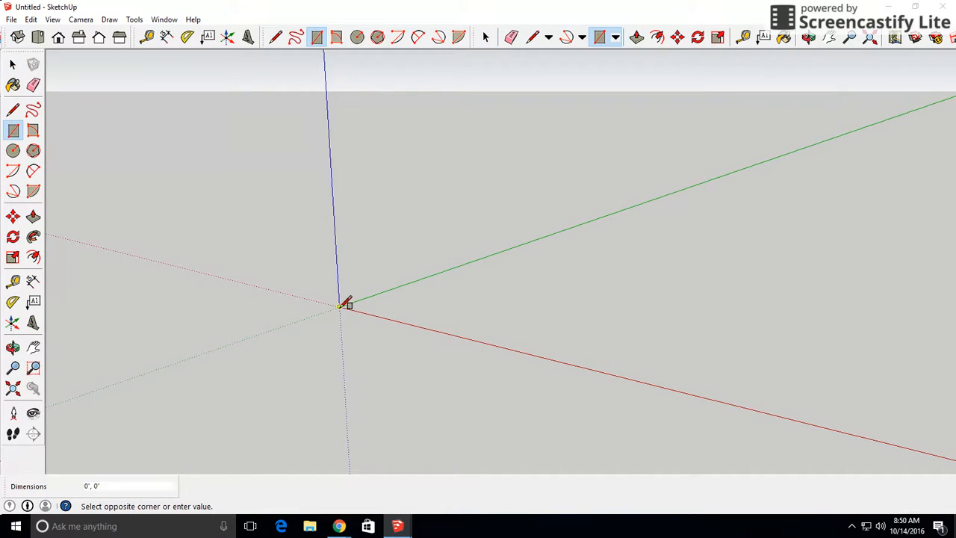
pyautogui.moveTo(341, 305); pyautogui.dragTo(448, 300)
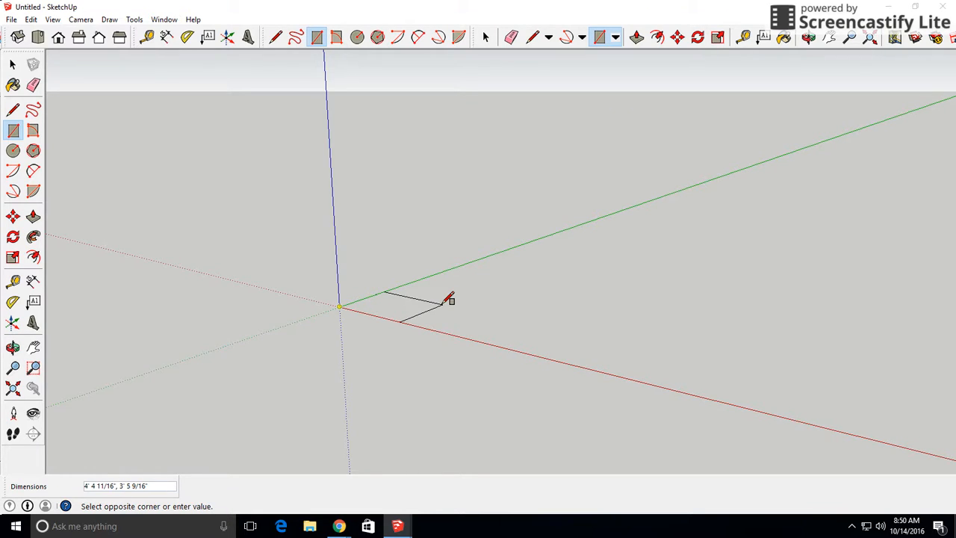
pyautogui.write('2')
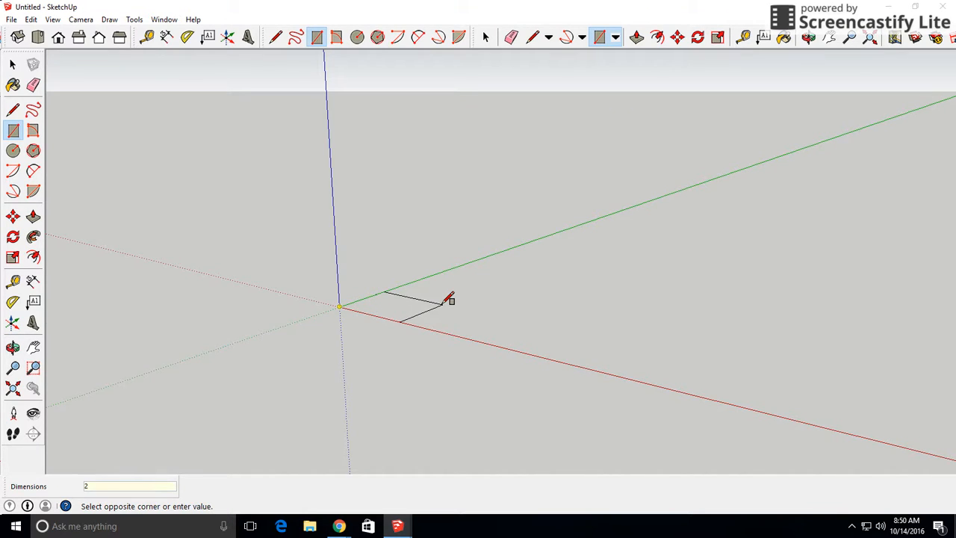
pyautogui.write(',3')
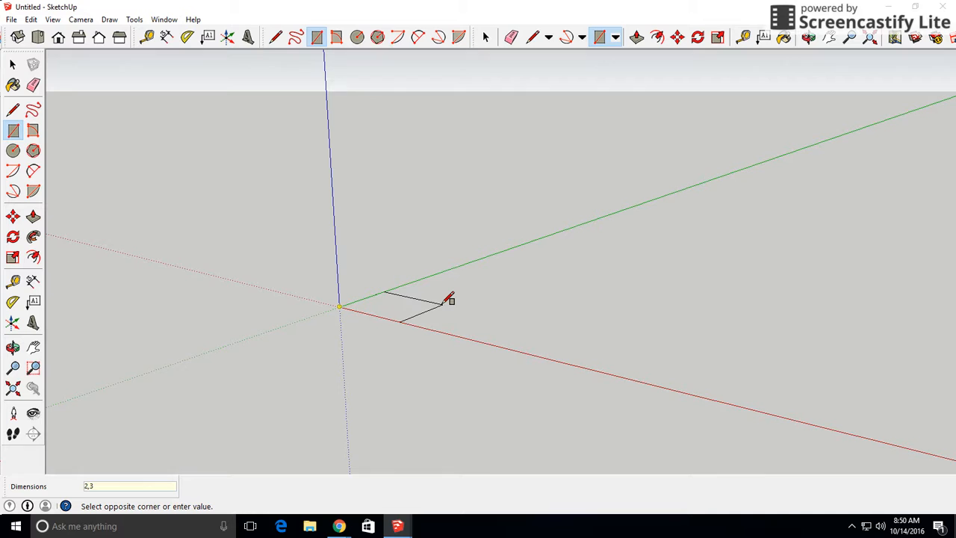
pyautogui.press('Escape')
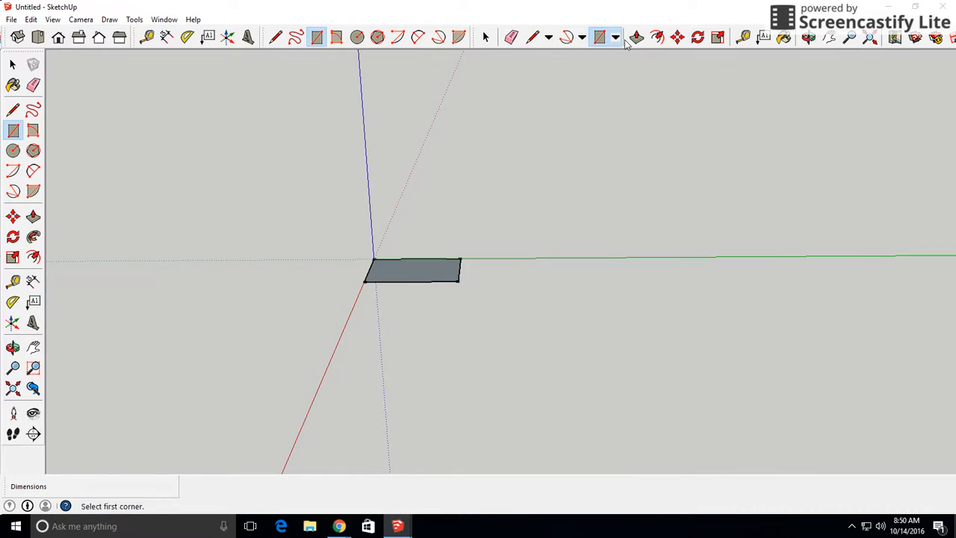
# Push/Pull the rectangle up 2 into a solid box and zoom in on it.
pyautogui.click(636, 37)
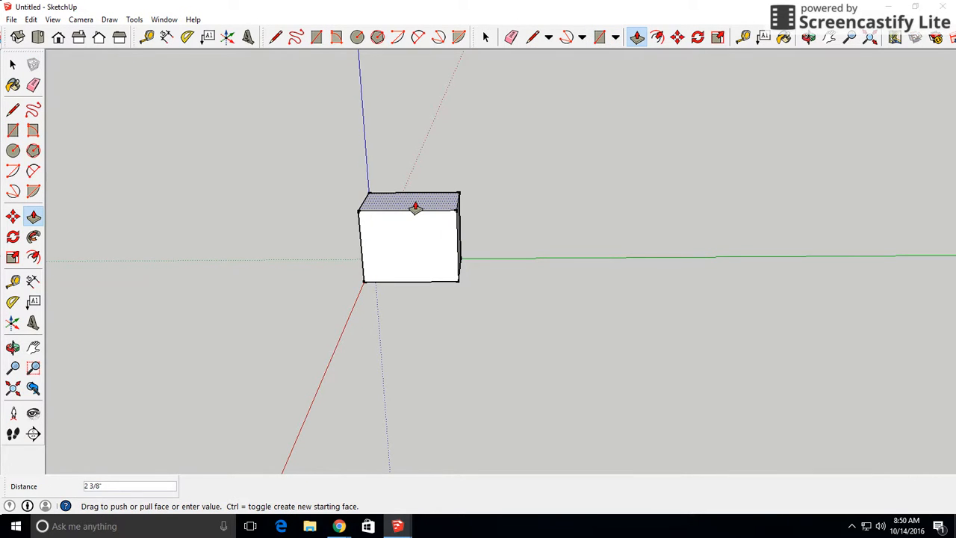
pyautogui.write('2')
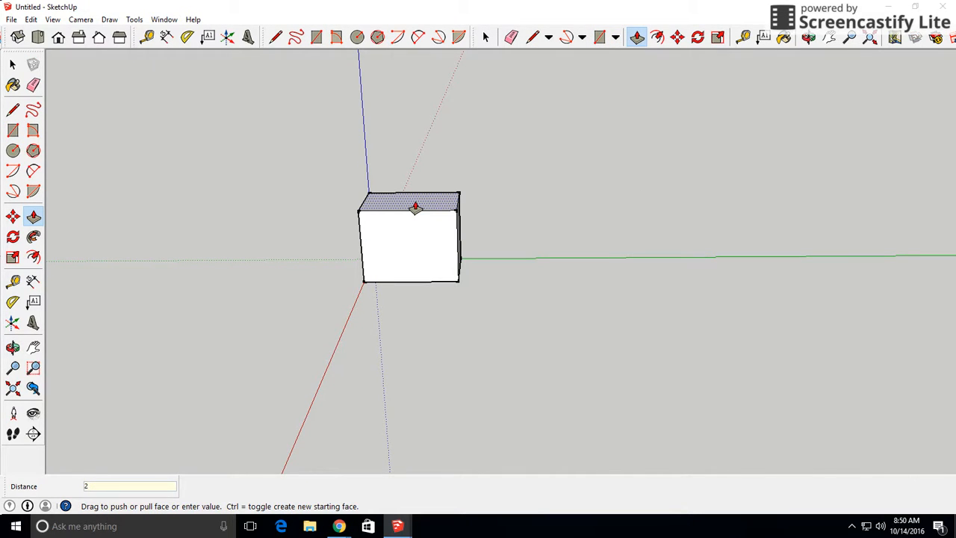
pyautogui.moveTo(415, 207); pyautogui.dragTo(523, 208)
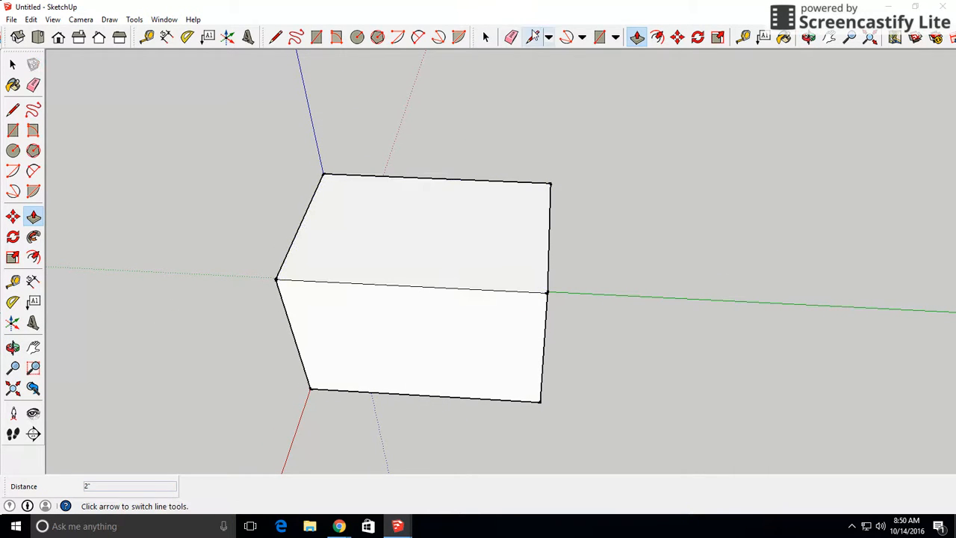
pyautogui.moveTo(532, 38)
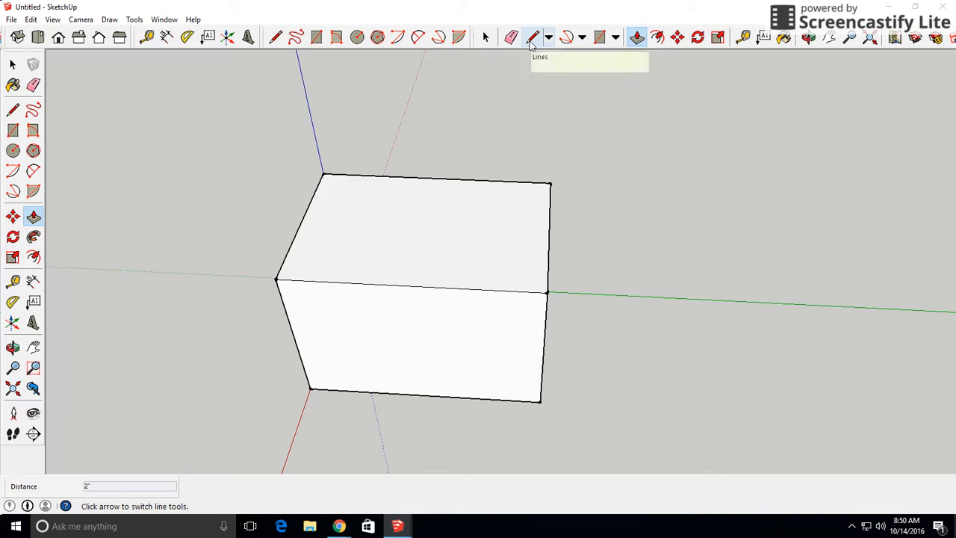
# Draw a line across the box's top 1.5 in from the edge, splitting off a back strip.
pyautogui.click(532, 38)
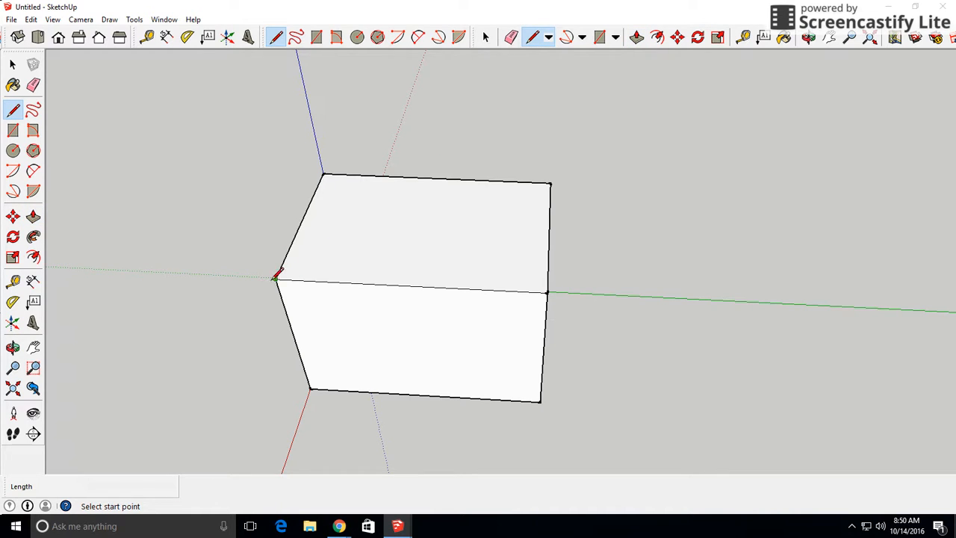
pyautogui.moveTo(490, 173)
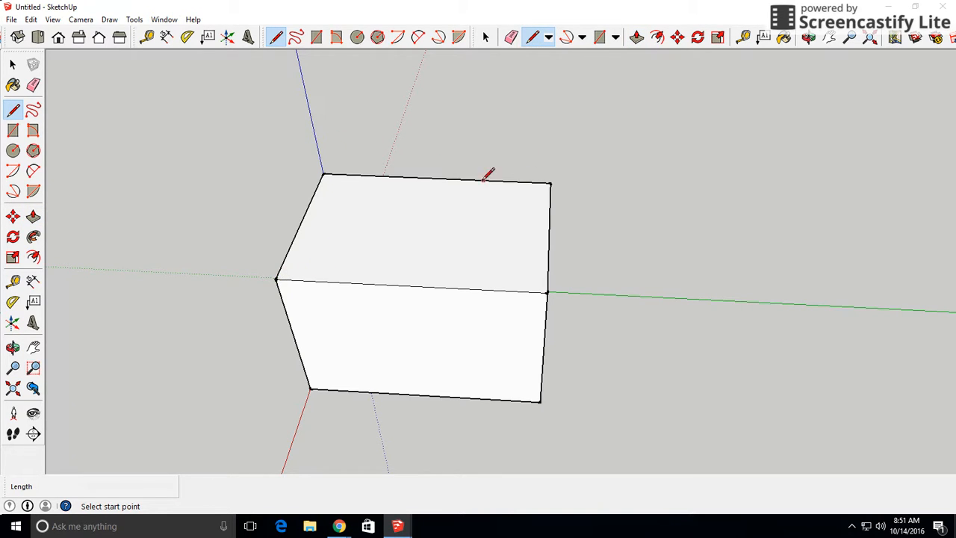
pyautogui.moveTo(281, 280)
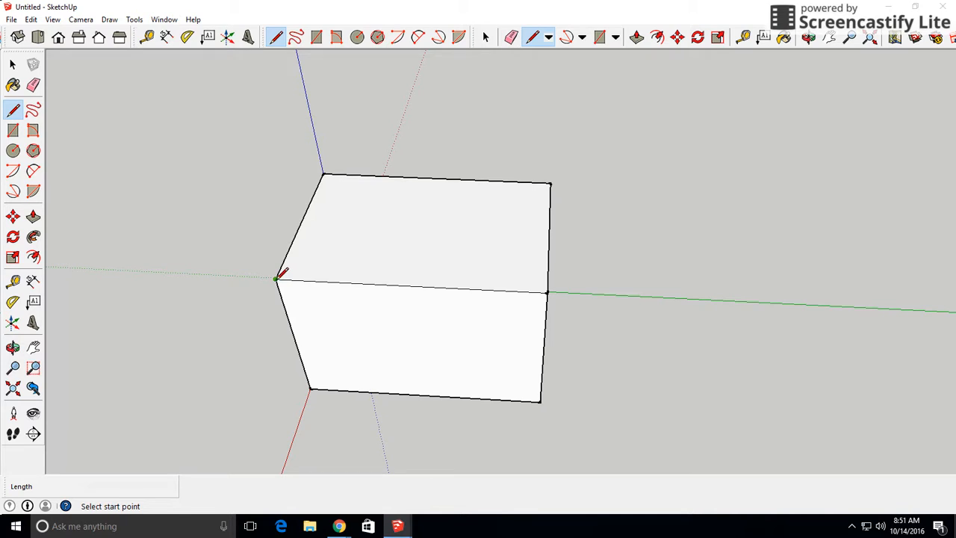
pyautogui.click(278, 278)
pyautogui.write('5')
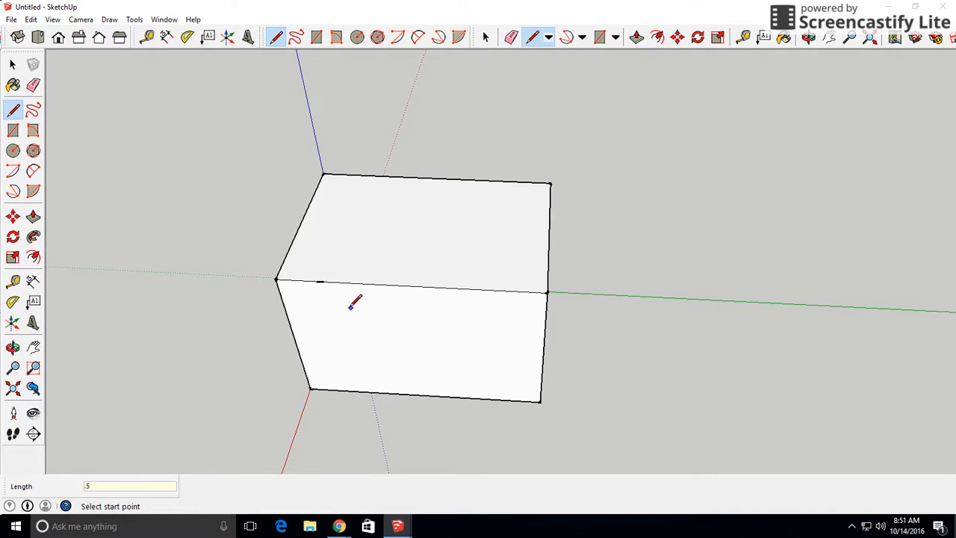
pyautogui.moveTo(321, 280)
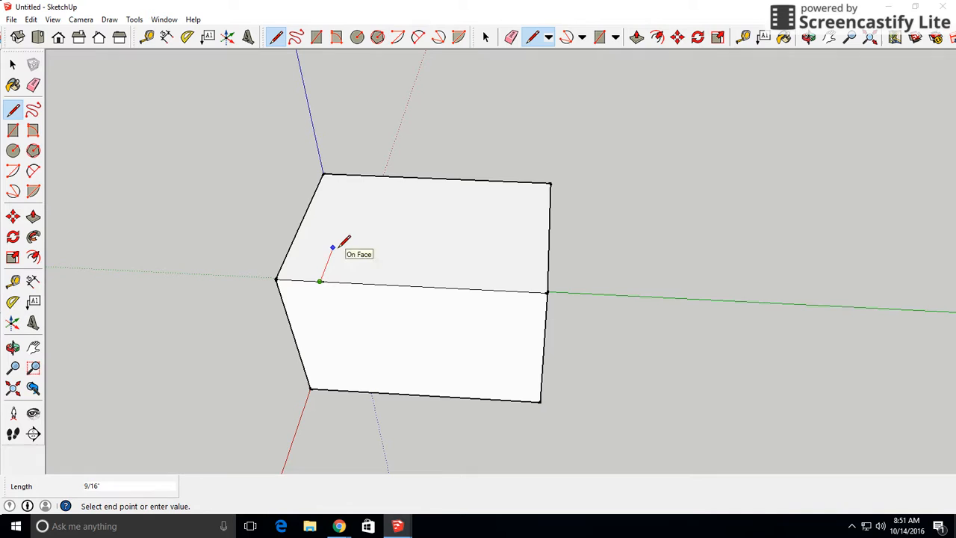
pyautogui.write('1.5')
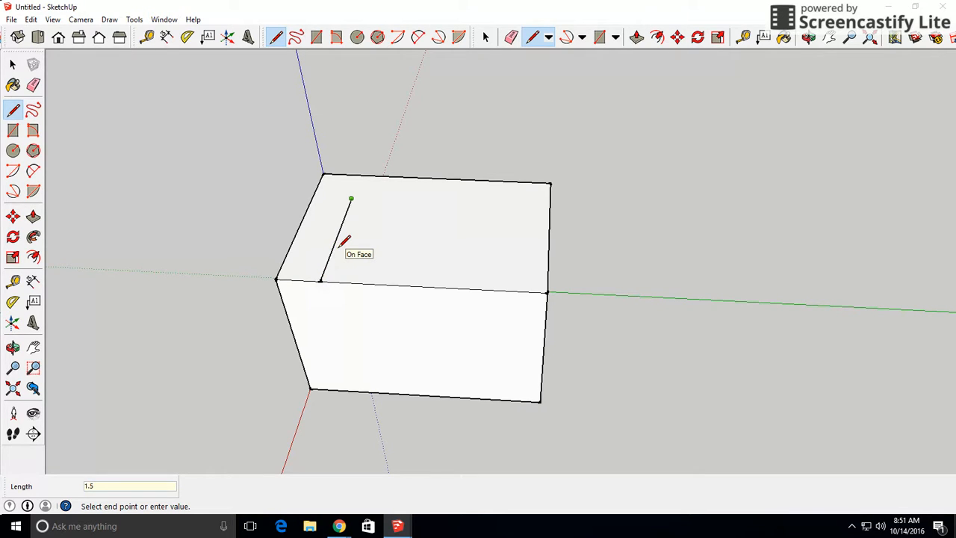
pyautogui.moveTo(530, 203)
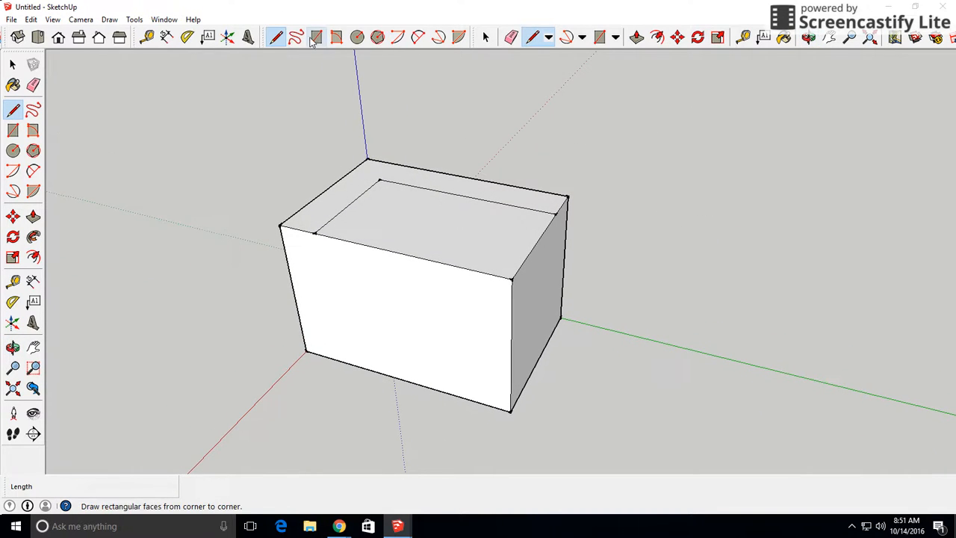
pyautogui.moveTo(564, 37)
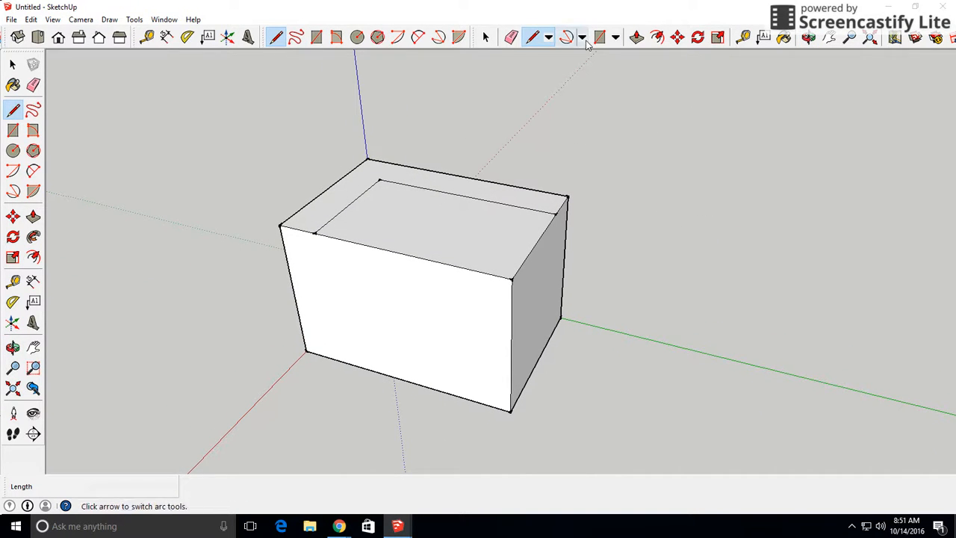
# Push the larger top area down 1.5, leaving a raised wall along the back.
pyautogui.click(637, 38)
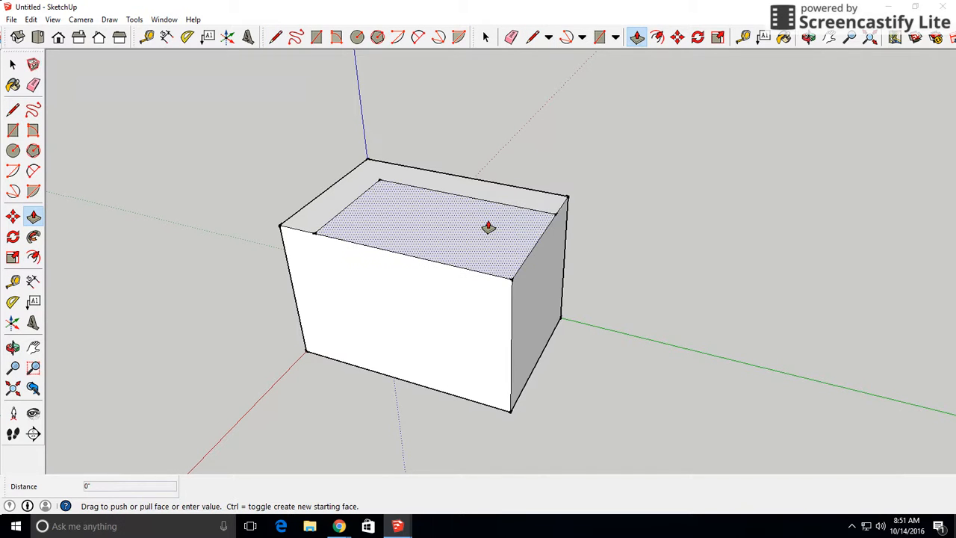
pyautogui.moveTo(490, 227); pyautogui.dragTo(484, 263)
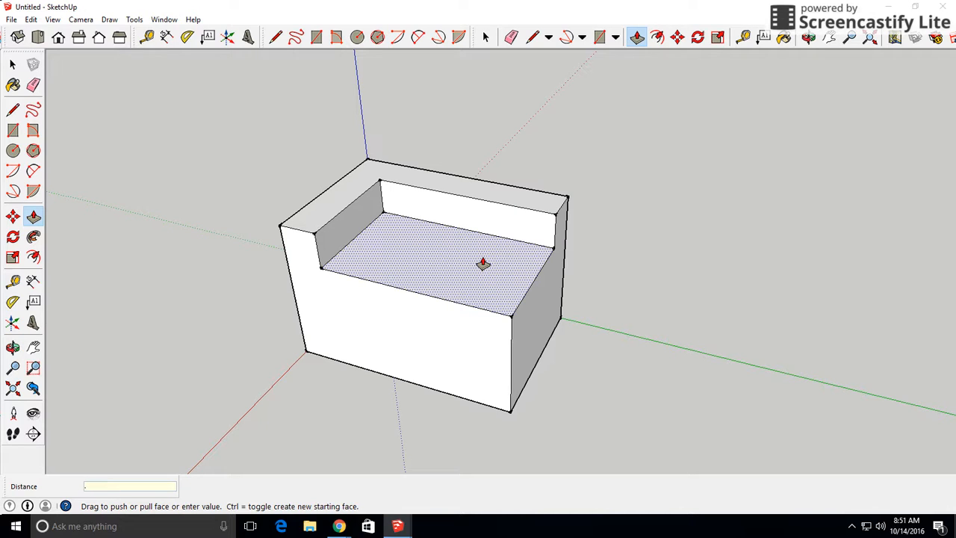
pyautogui.write('1.5')
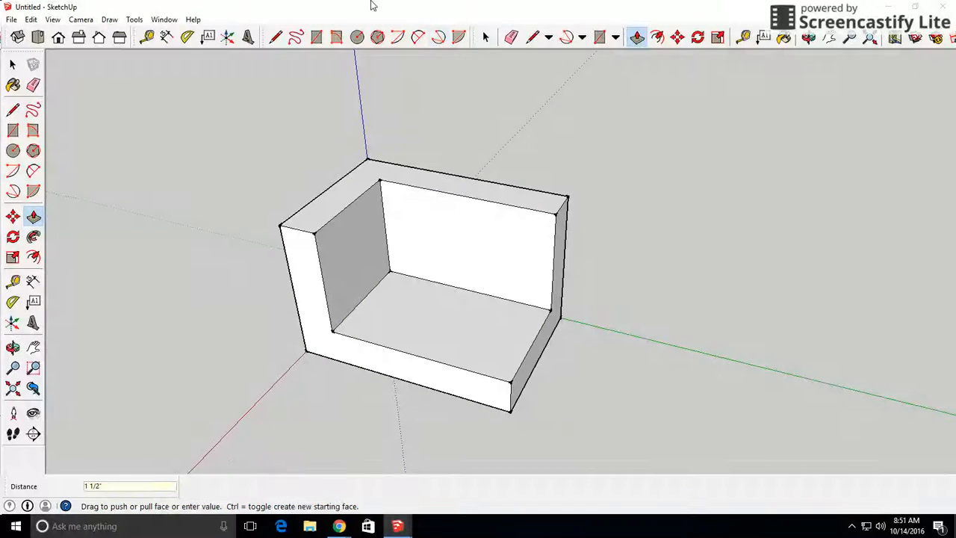
# Draw a corner-to-corner diagonal across the floor to trim it into a triangular platform.
pyautogui.click(275, 38)
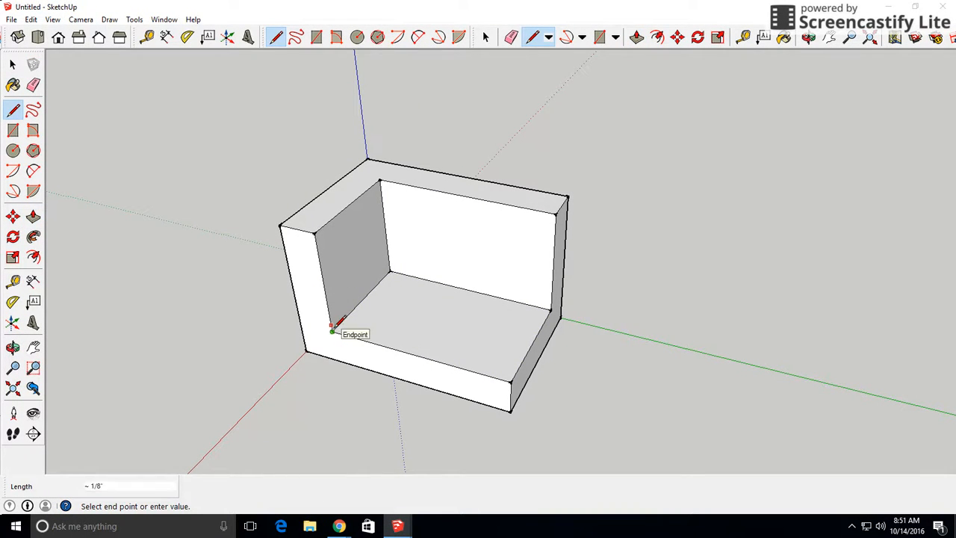
pyautogui.click(335, 332)
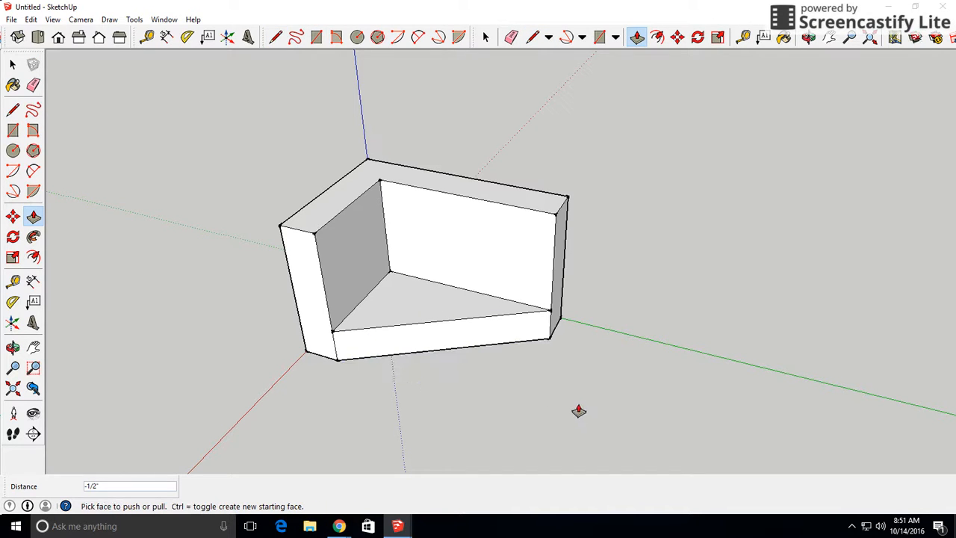
pyautogui.moveTo(314, 68)
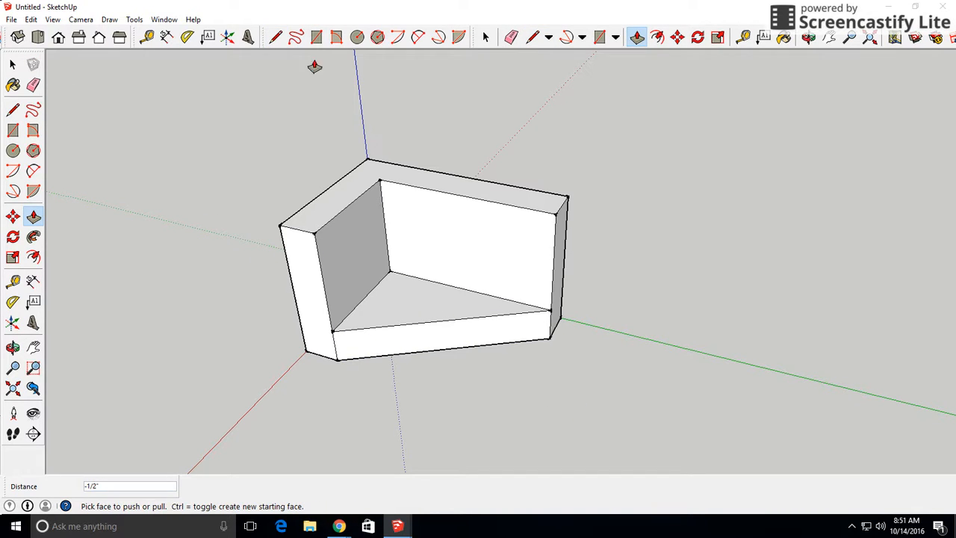
# Split the side arm's top face with a line so it can be lowered below the back wall.
pyautogui.click(275, 38)
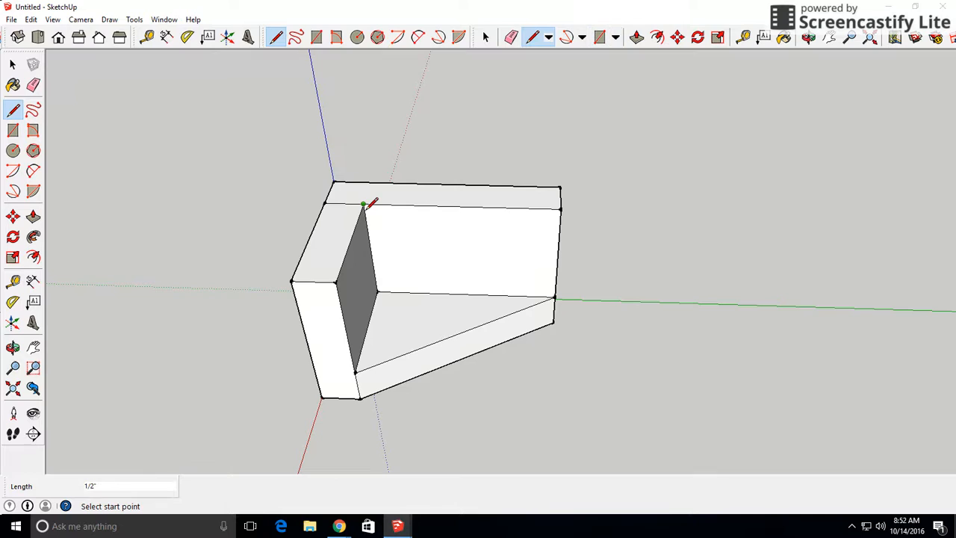
pyautogui.click(636, 38)
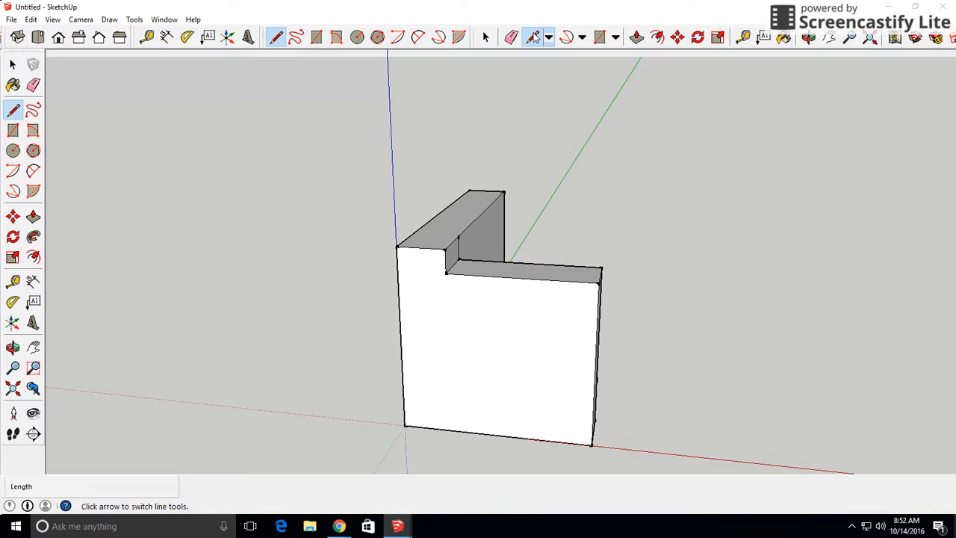
# Mark points .875 along the arm's top edge and 1 down its side, and join them with a diagonal chamfer line.
pyautogui.click(445, 273)
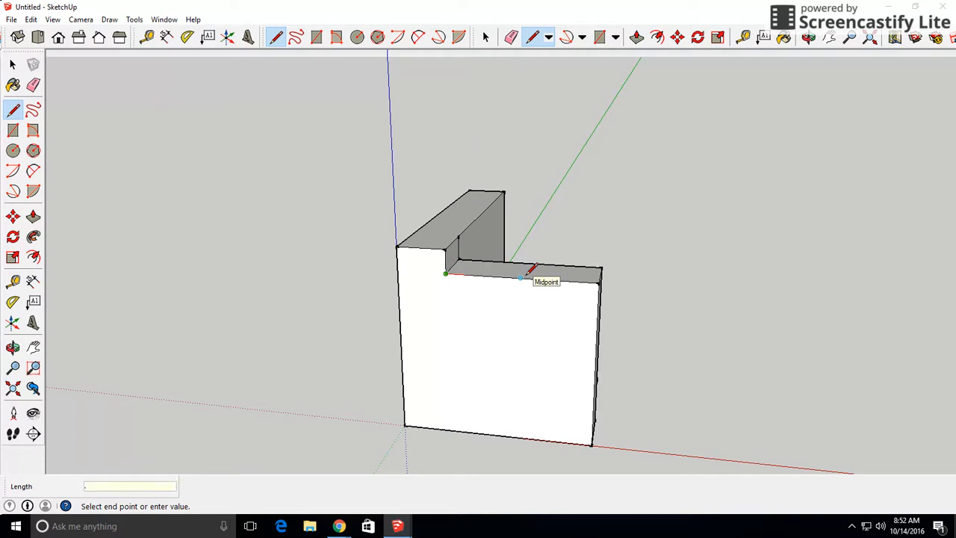
pyautogui.write('.875')
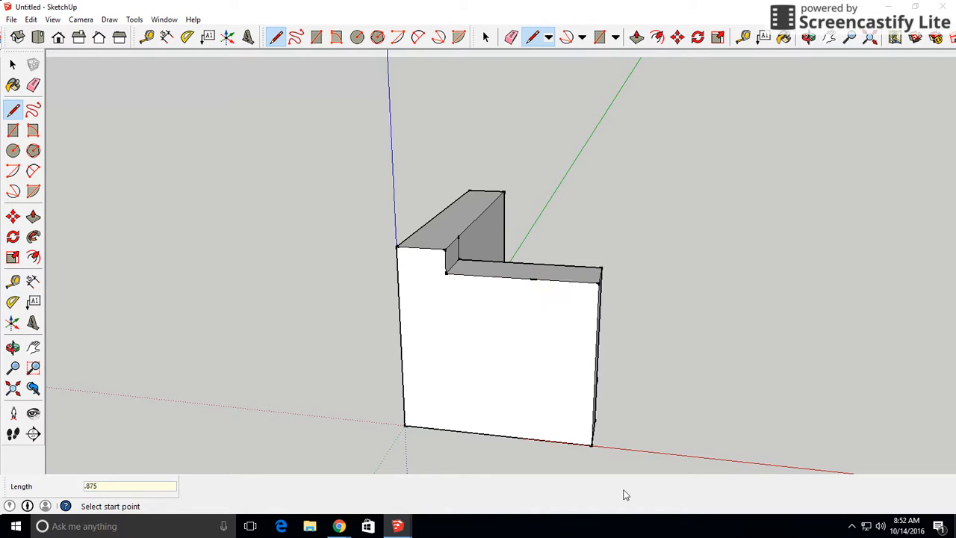
pyautogui.click(591, 446)
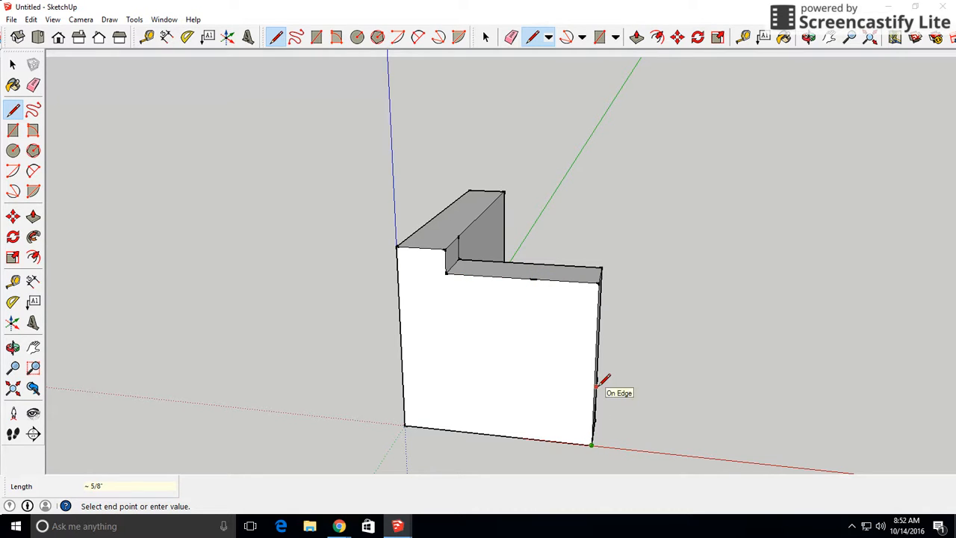
pyautogui.write('1')
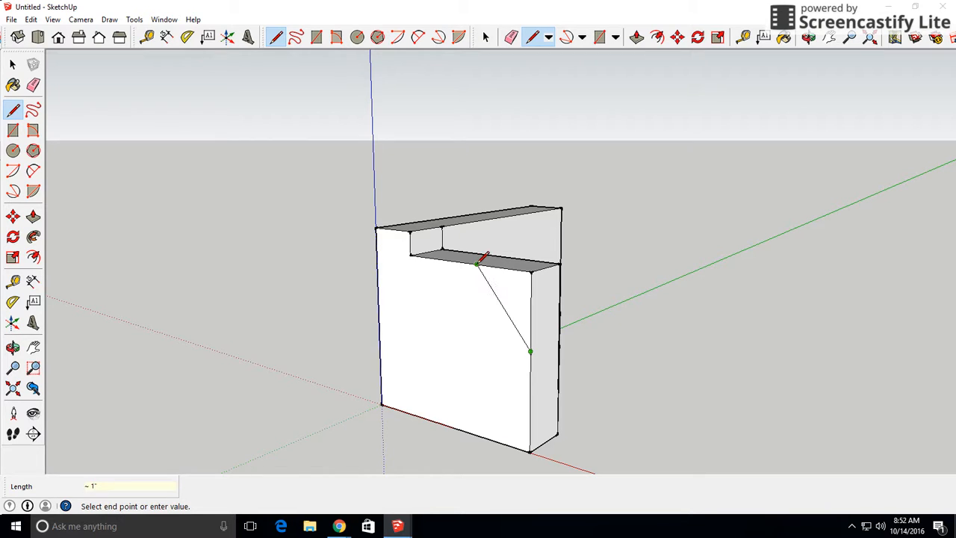
pyautogui.click(315, 38)
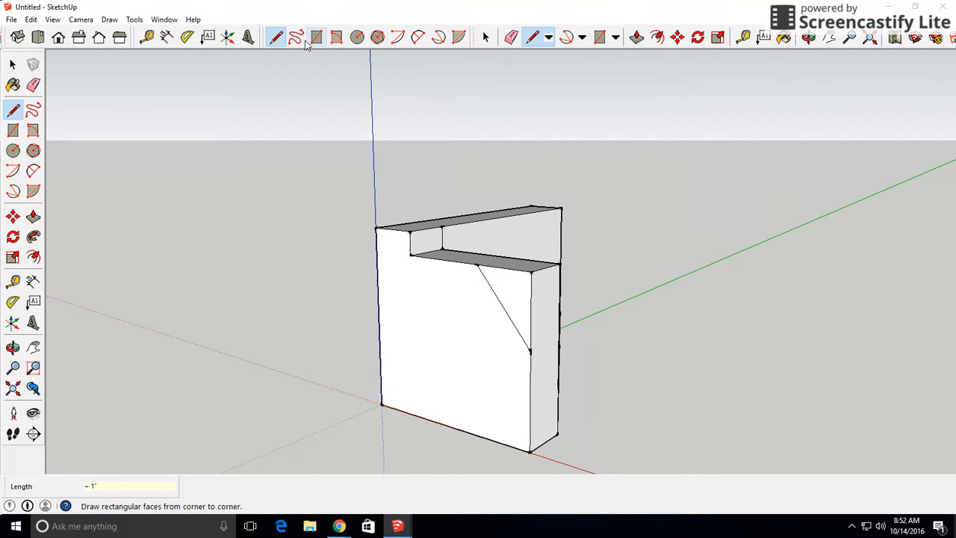
pyautogui.click(636, 37)
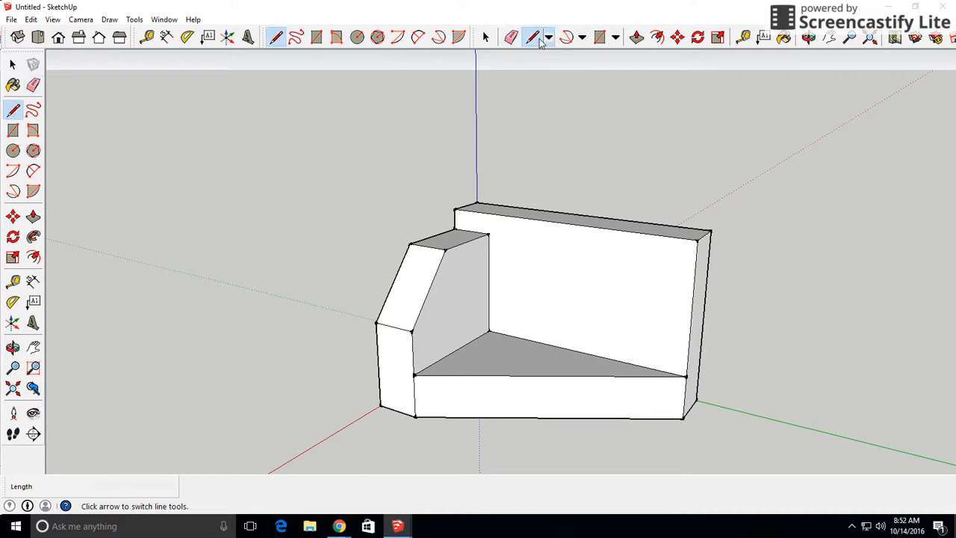
# Draw a diagonal across the back wall's upper outer corner and push that corner away.
pyautogui.click(454, 210)
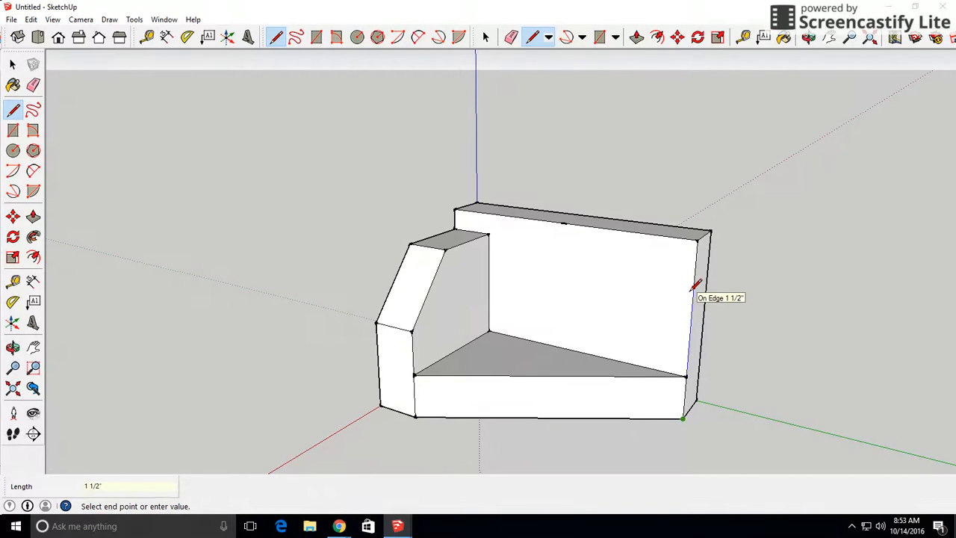
pyautogui.click(681, 418)
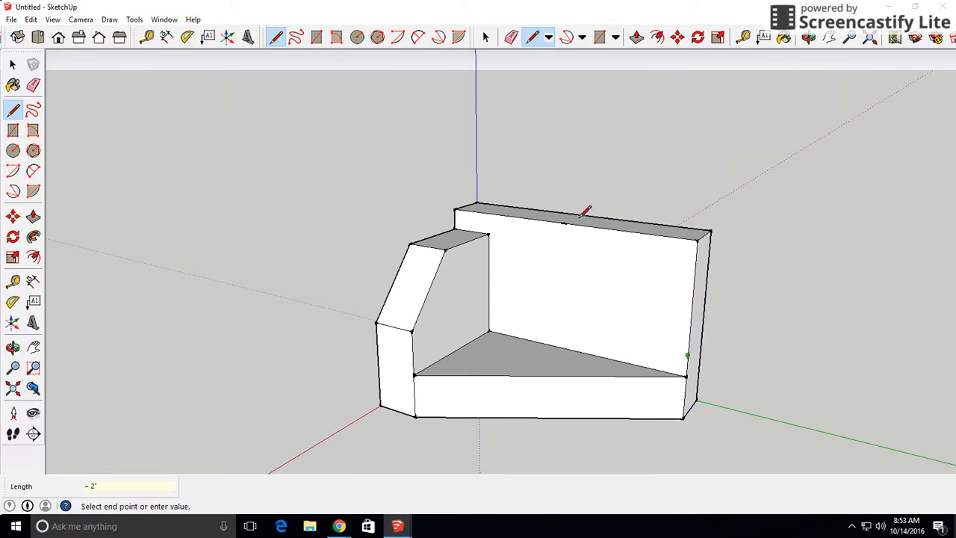
pyautogui.click(686, 355)
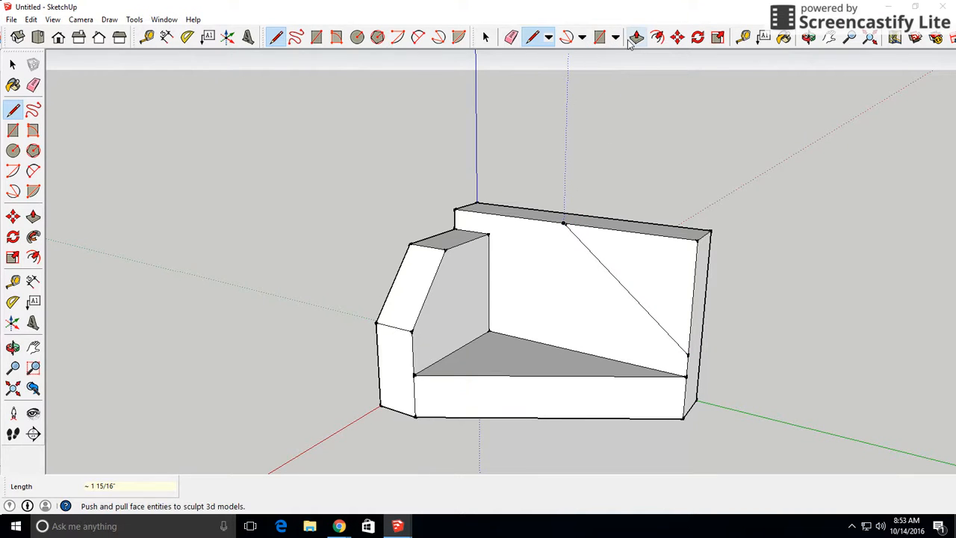
pyautogui.click(637, 38)
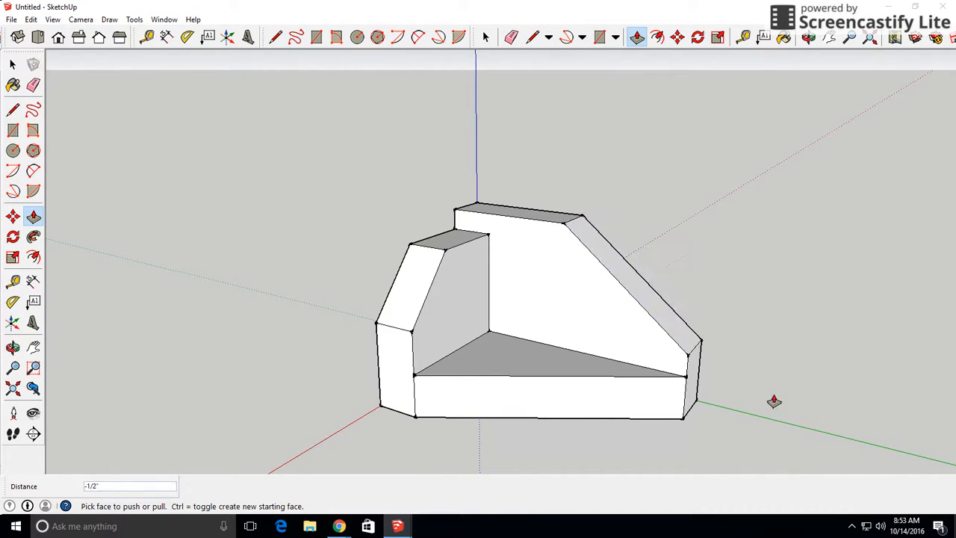
pyautogui.moveTo(774, 400); pyautogui.dragTo(548, 200)
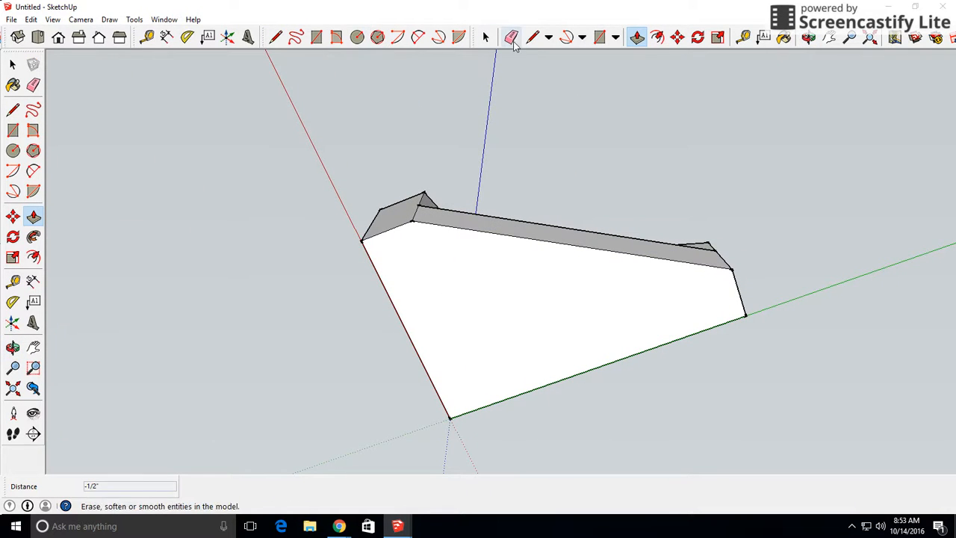
# Draw inset lines 1" from the underside edges to outline the raised base border.
pyautogui.click(274, 37)
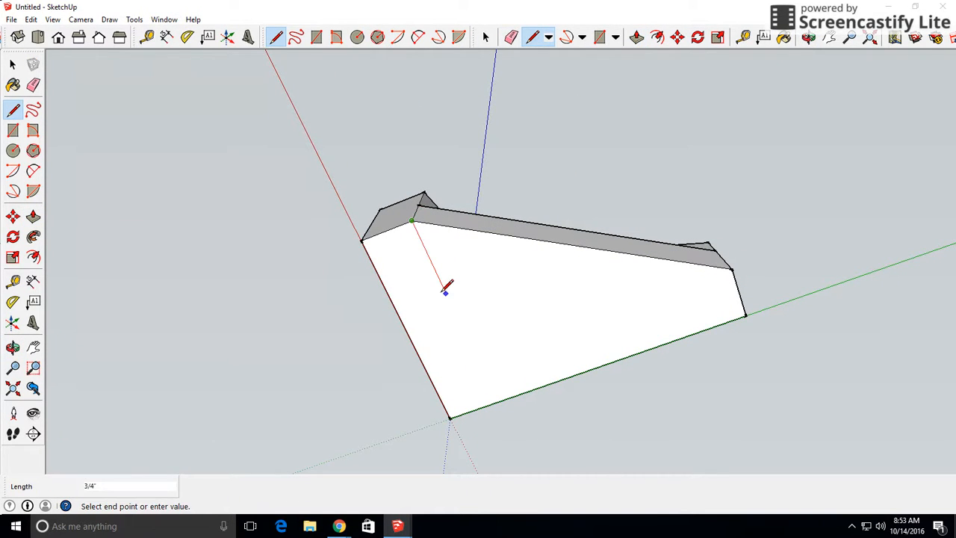
pyautogui.write('1')
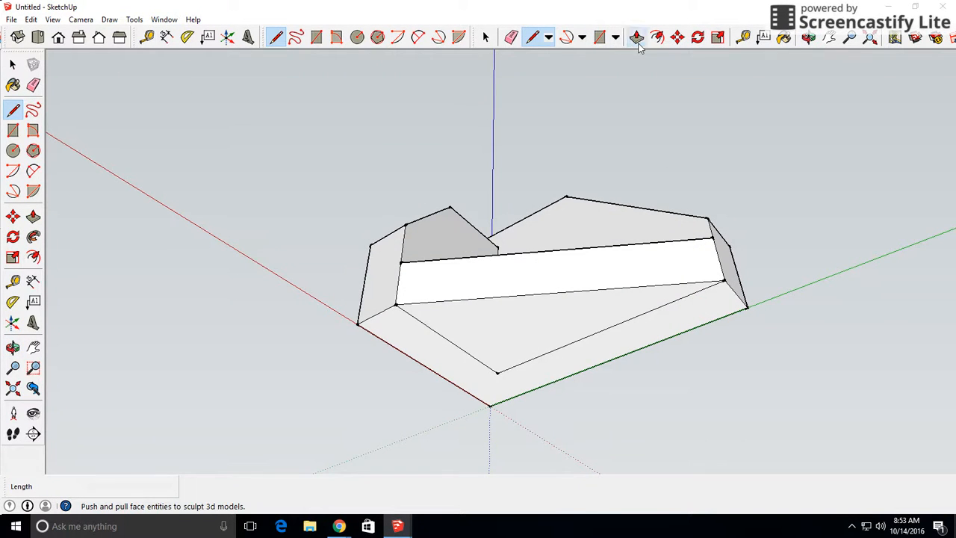
pyautogui.click(636, 37)
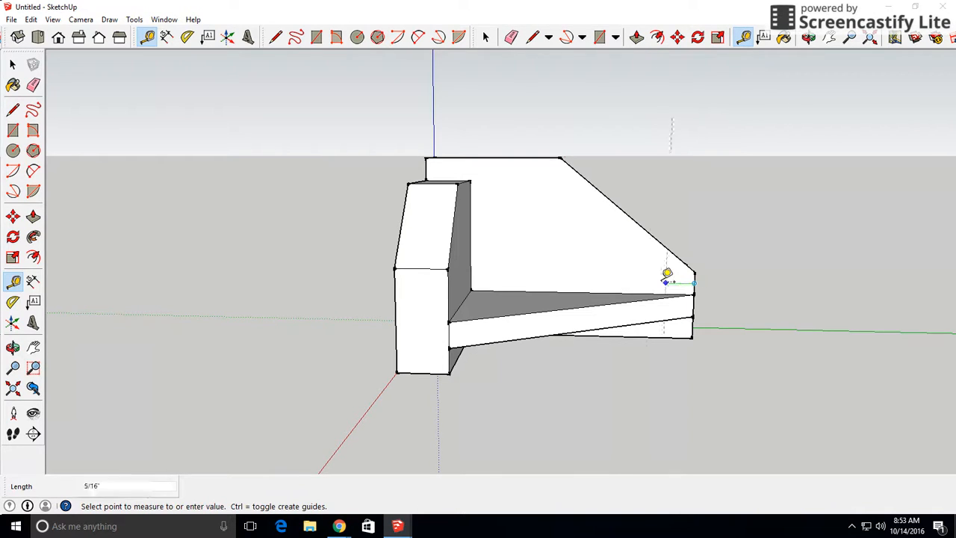
pyautogui.moveTo(656, 281)
pyautogui.write('1')
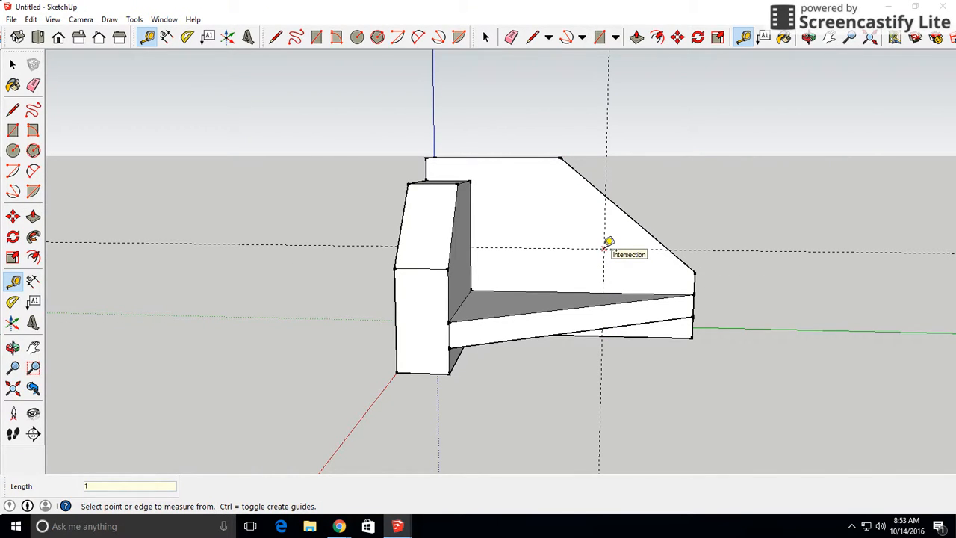
# Place the second guide crossing the first on the back wall to mark the hole centre.
pyautogui.click(357, 38)
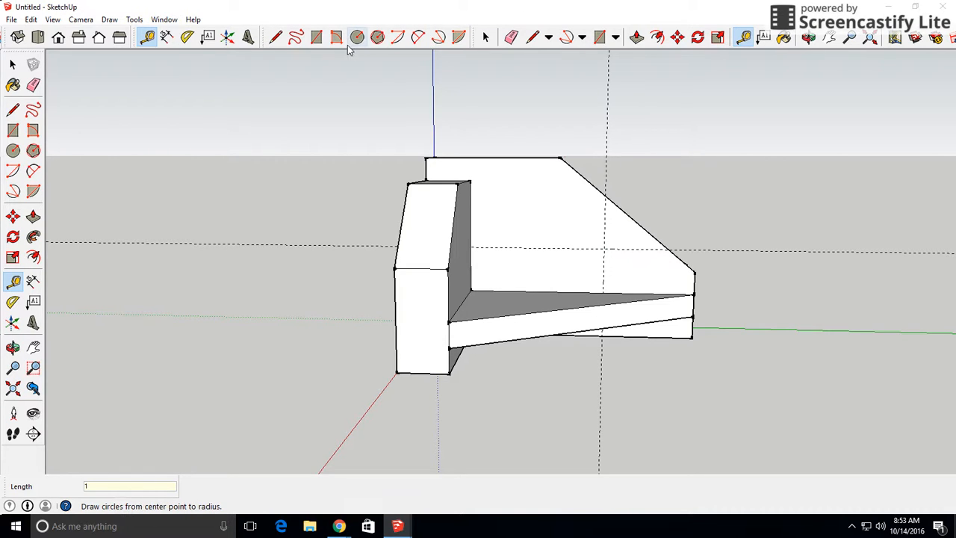
# Draw a circle at the guide intersection and Push/Pull it through the back wall.
pyautogui.click(357, 37)
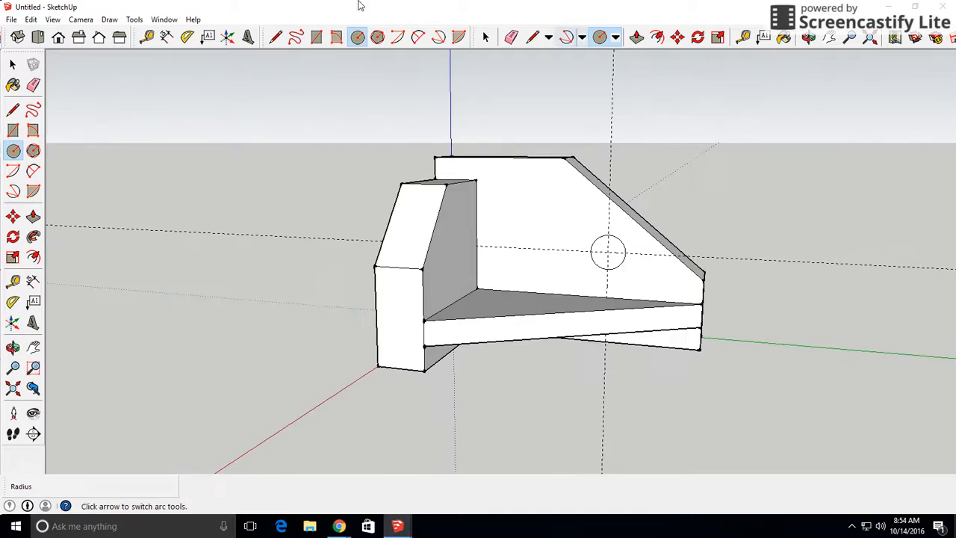
pyautogui.click(636, 38)
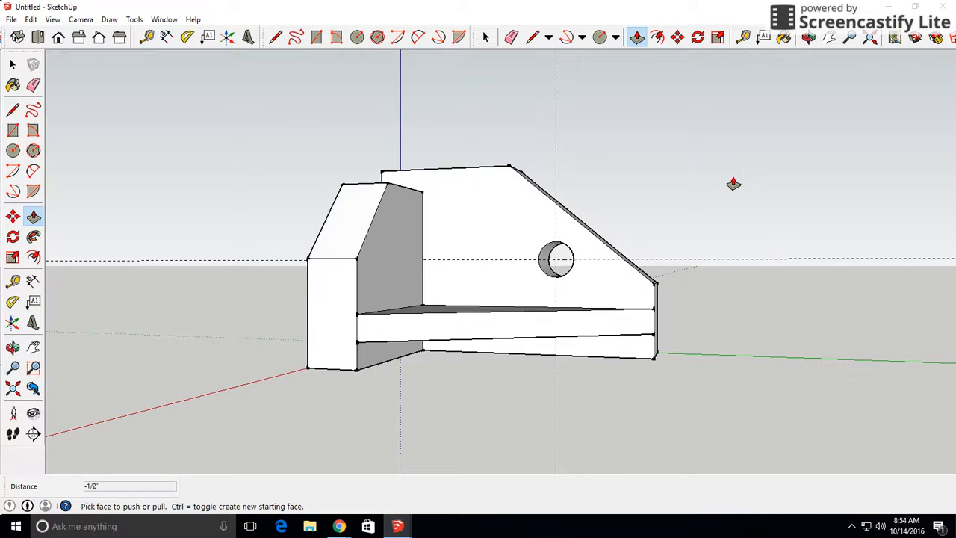
pyautogui.moveTo(617, 531)
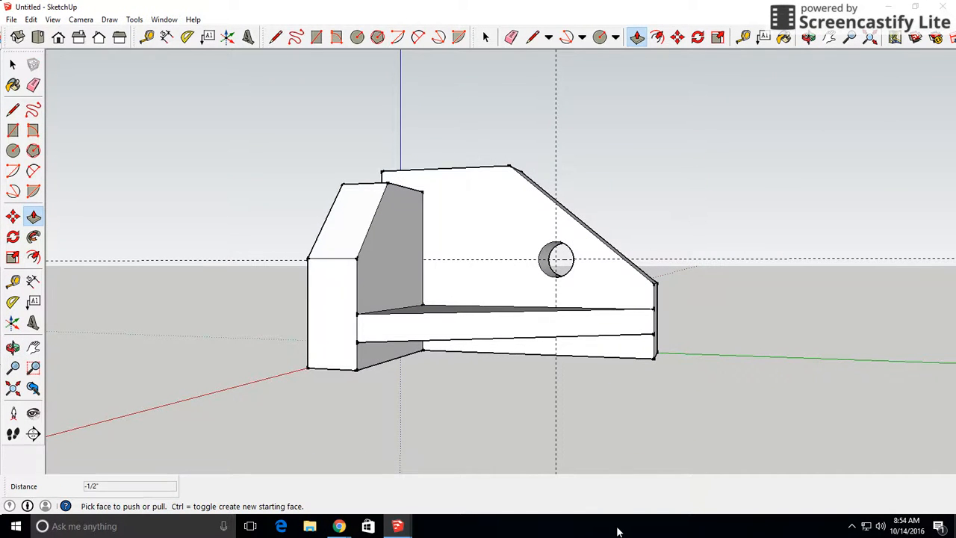